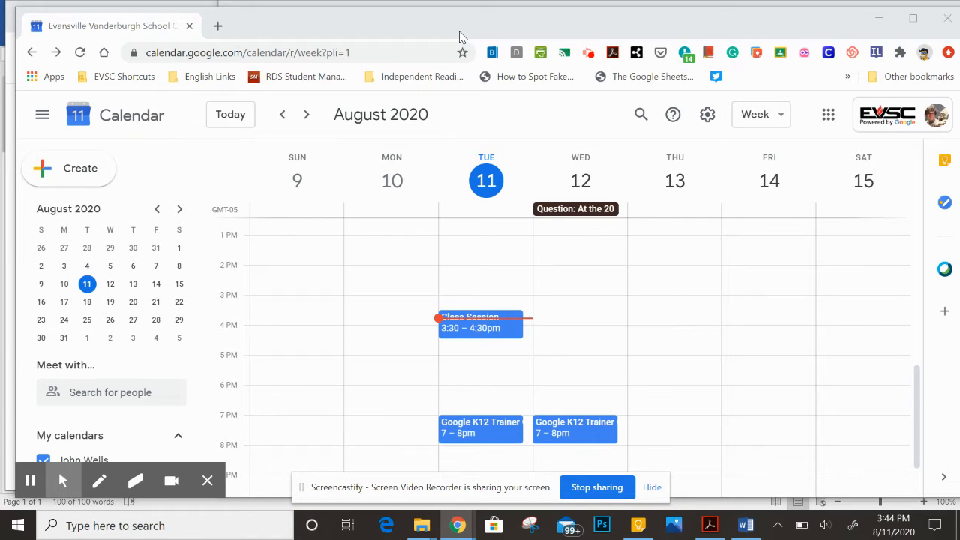
{"action": "mouse_move", "coordinate": [422, 13]}
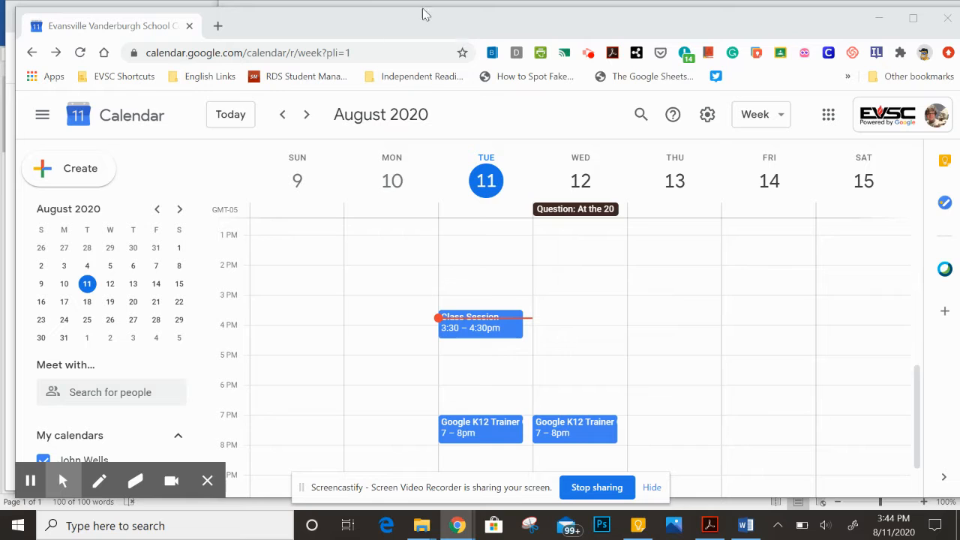
{"action": "mouse_move", "coordinate": [510, 28]}
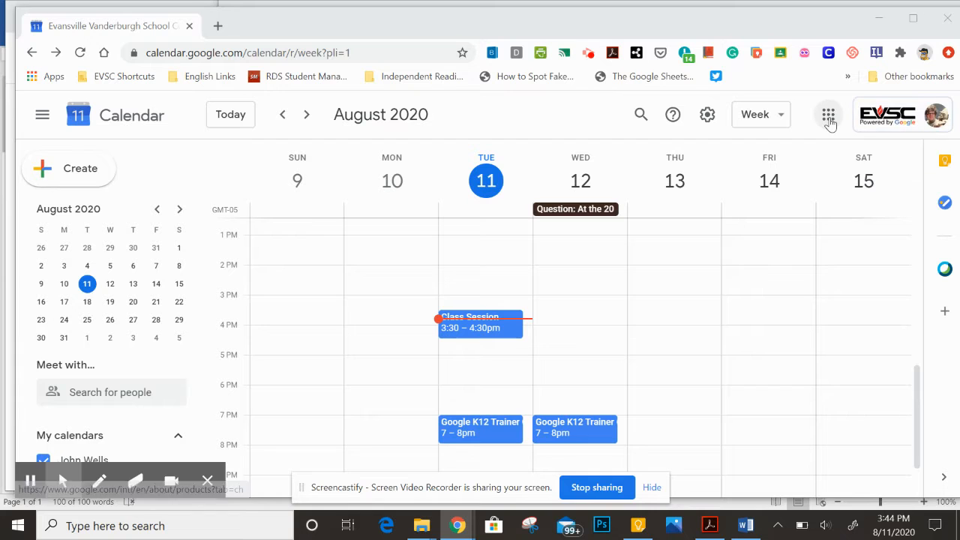
Step: Start a new event titled 'Study Session'
{"action": "left_click", "coordinate": [828, 114]}
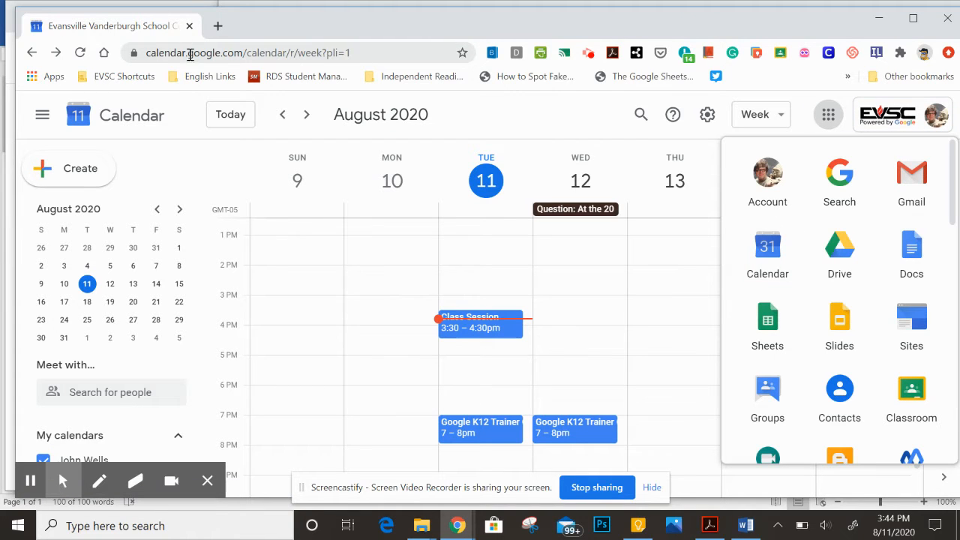
{"action": "mouse_move", "coordinate": [510, 105]}
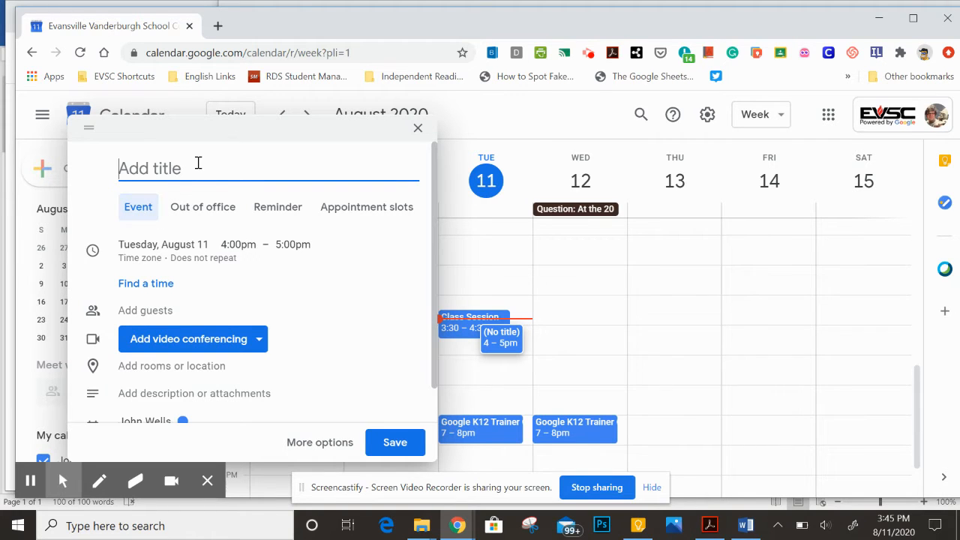
{"action": "type", "text": "Study Se"}
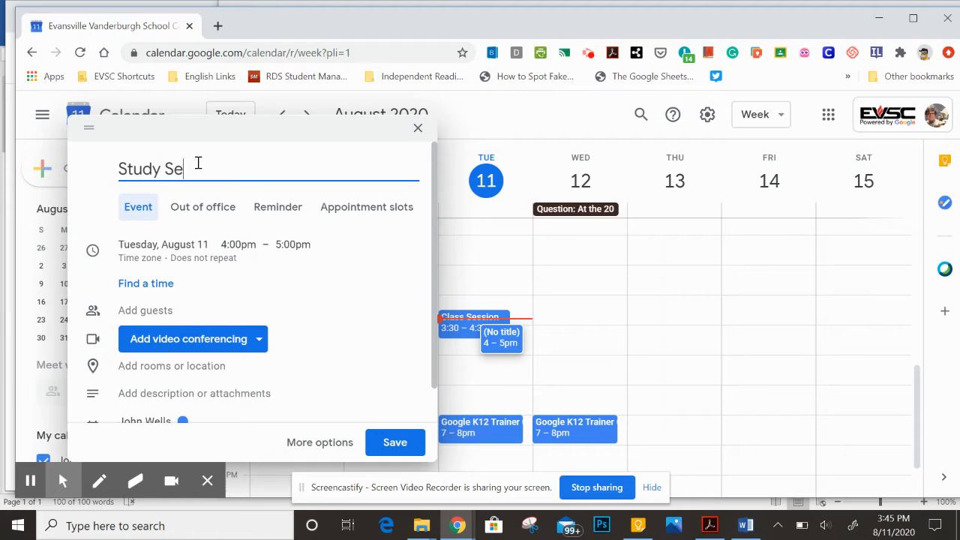
{"action": "type", "text": "ssion"}
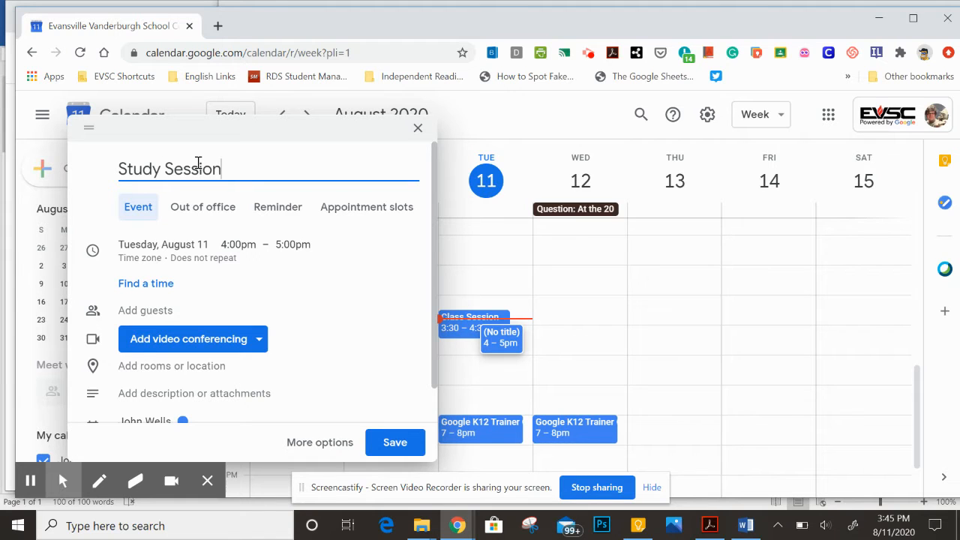
{"action": "mouse_move", "coordinate": [281, 189]}
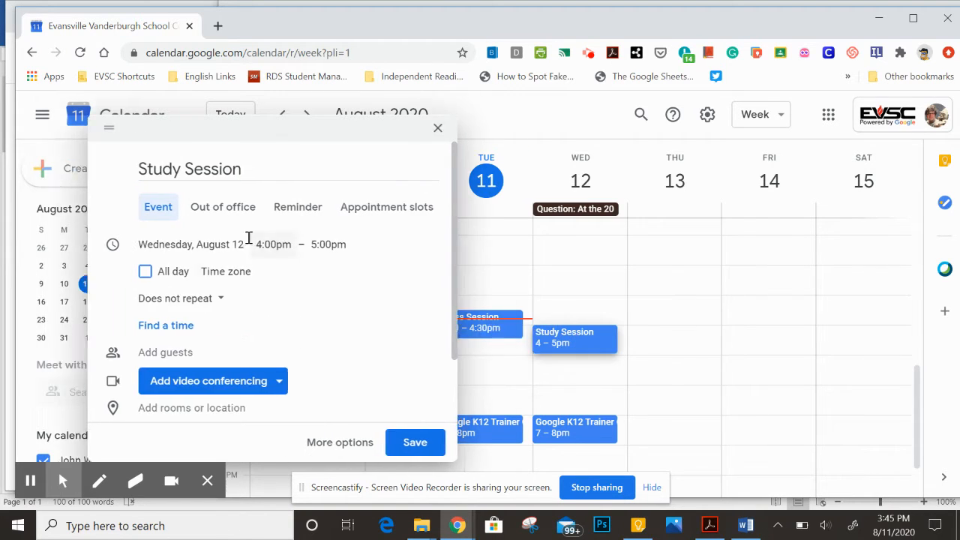
Step: Set the event's start time to 6:00pm and end time to 8:00pm
{"action": "left_click", "coordinate": [273, 244]}
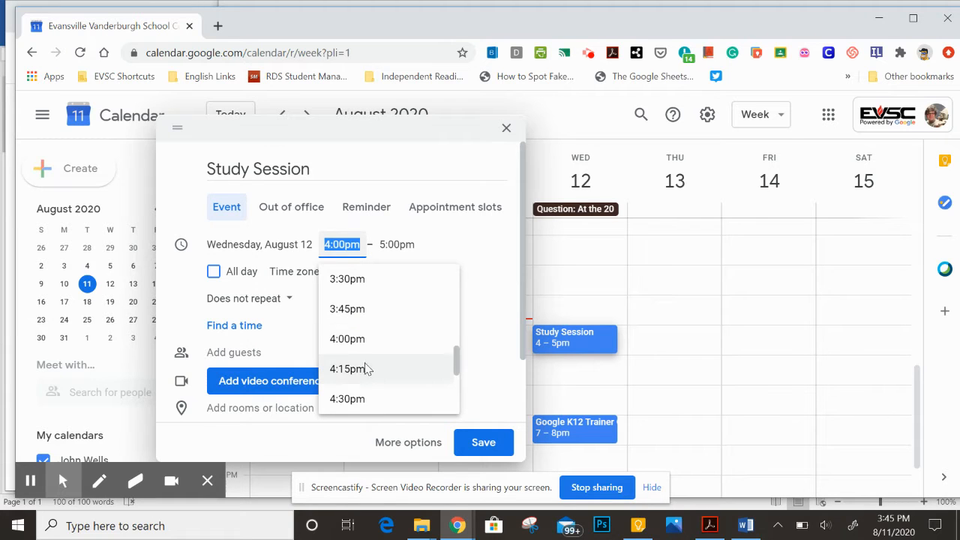
{"action": "scroll", "scroll_direction": "down", "scroll_amount": 3}
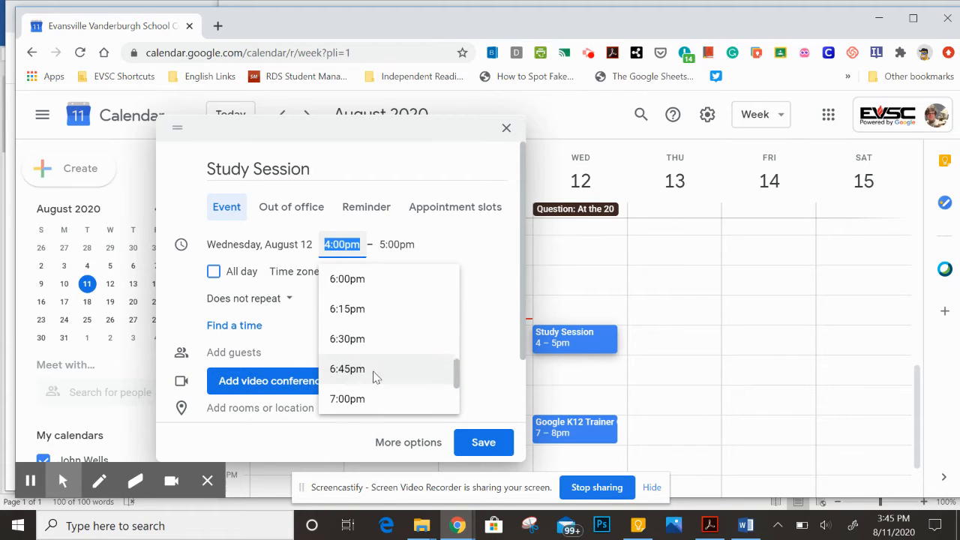
{"action": "left_click", "coordinate": [348, 278]}
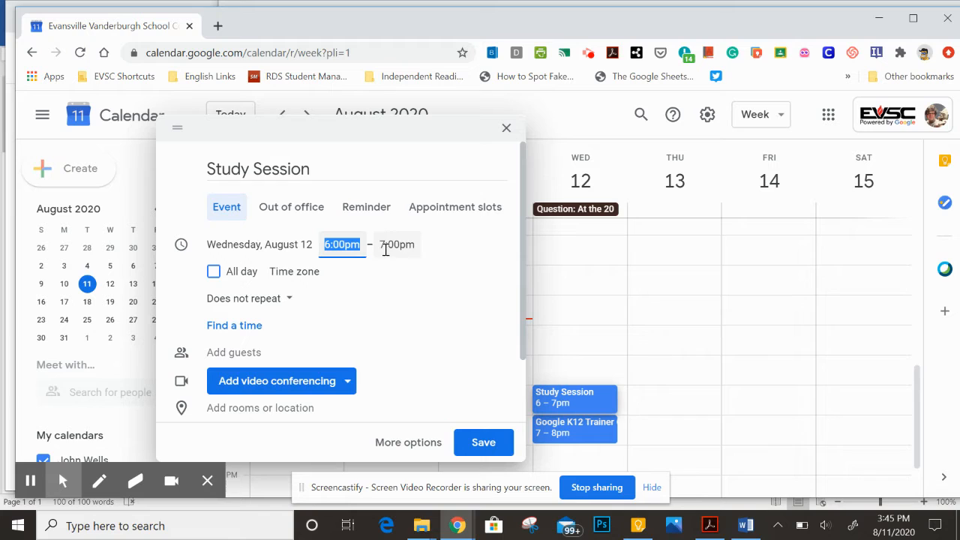
{"action": "mouse_move", "coordinate": [420, 255]}
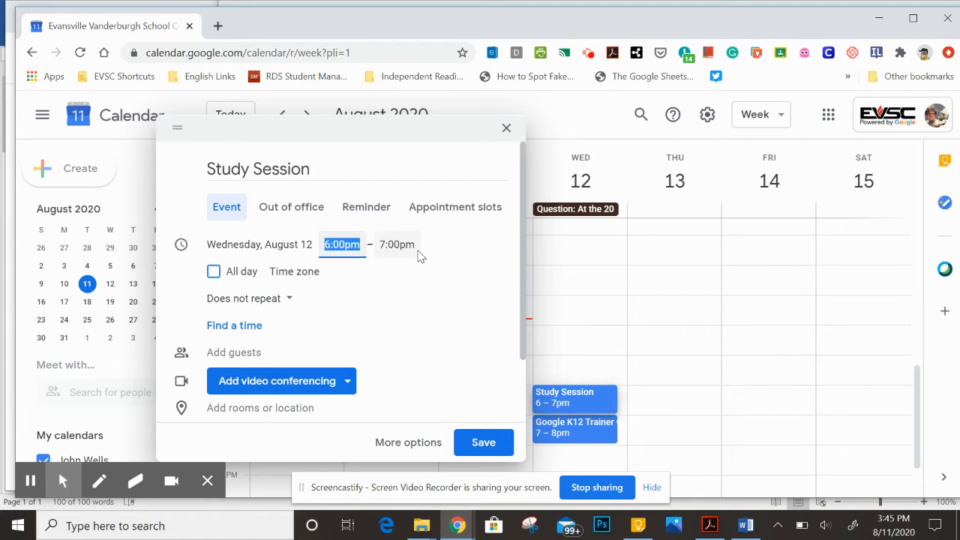
{"action": "left_click", "coordinate": [396, 244]}
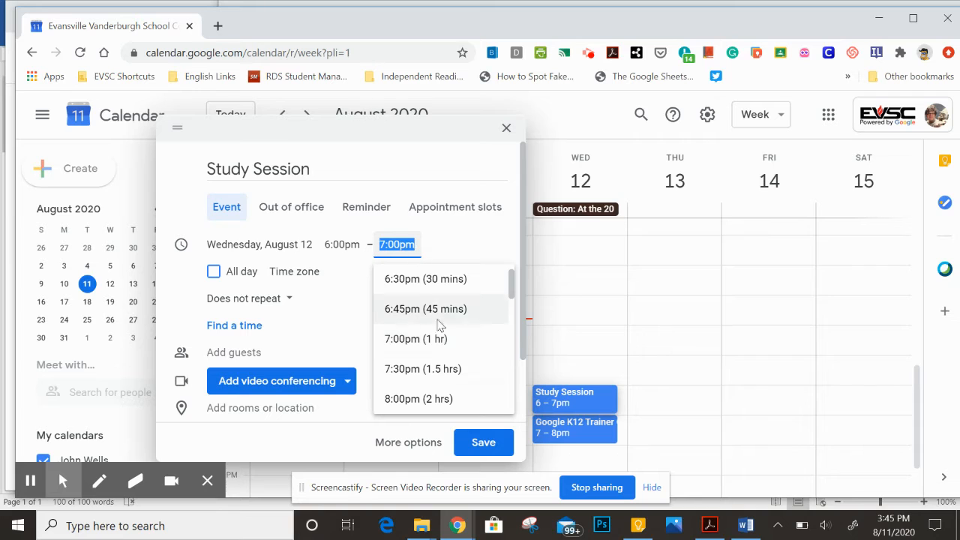
{"action": "left_click", "coordinate": [418, 398]}
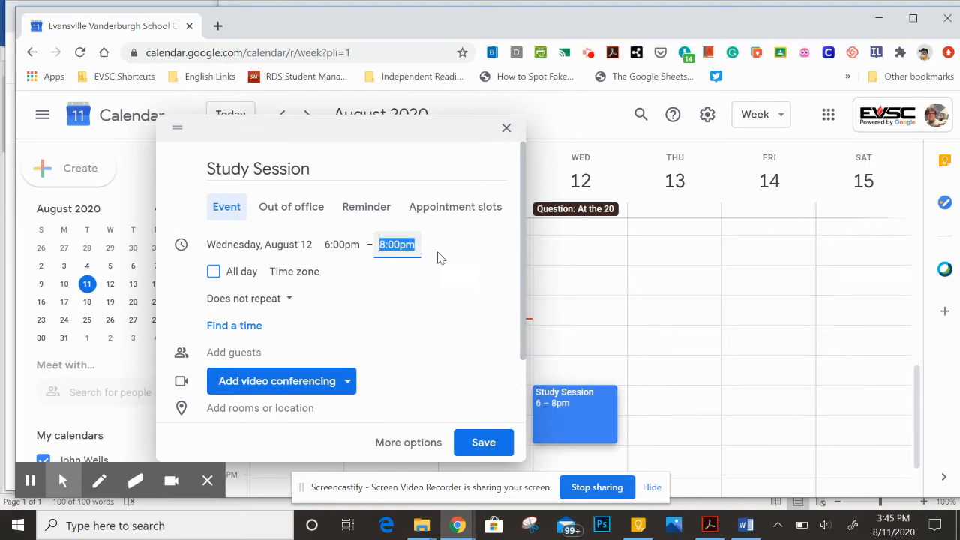
{"action": "mouse_move", "coordinate": [426, 315]}
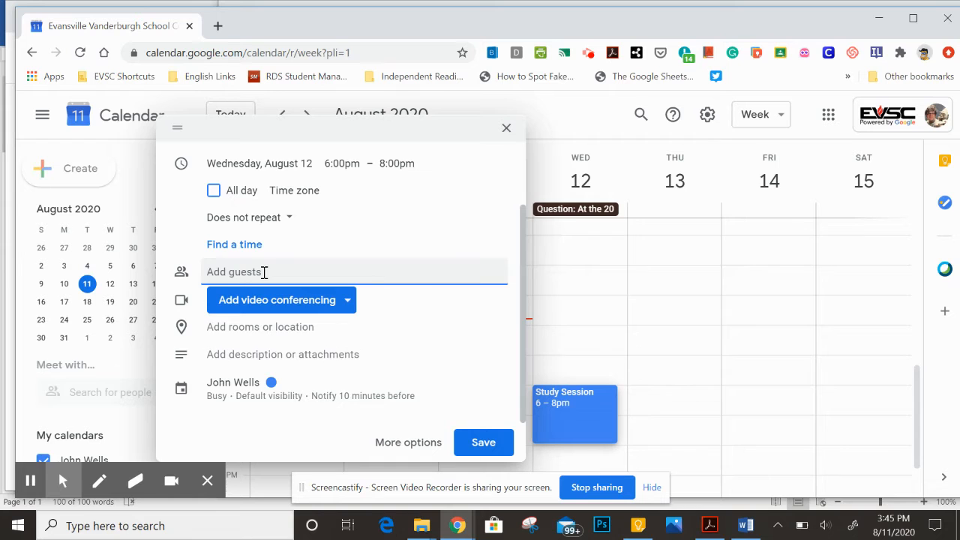
{"action": "type", "text": "Weikert"}
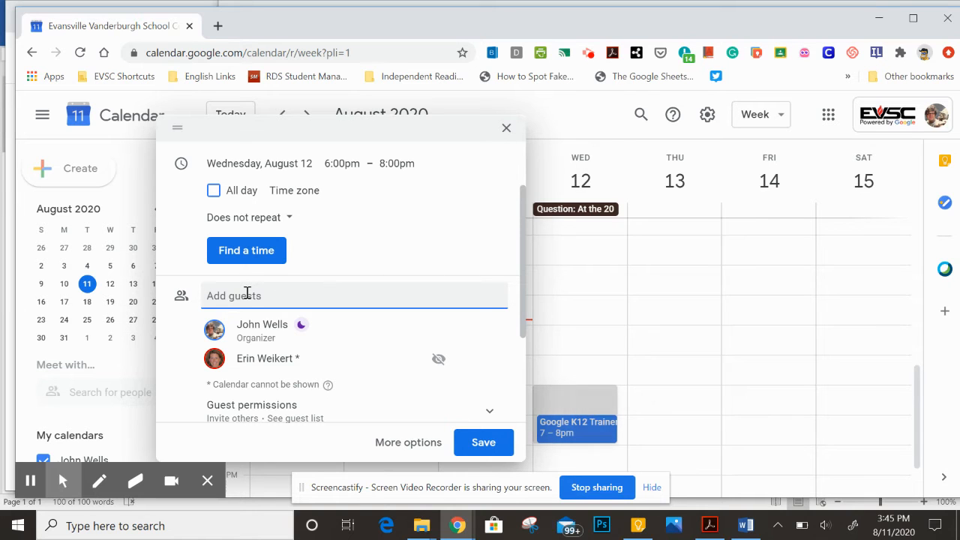
{"action": "mouse_move", "coordinate": [493, 377]}
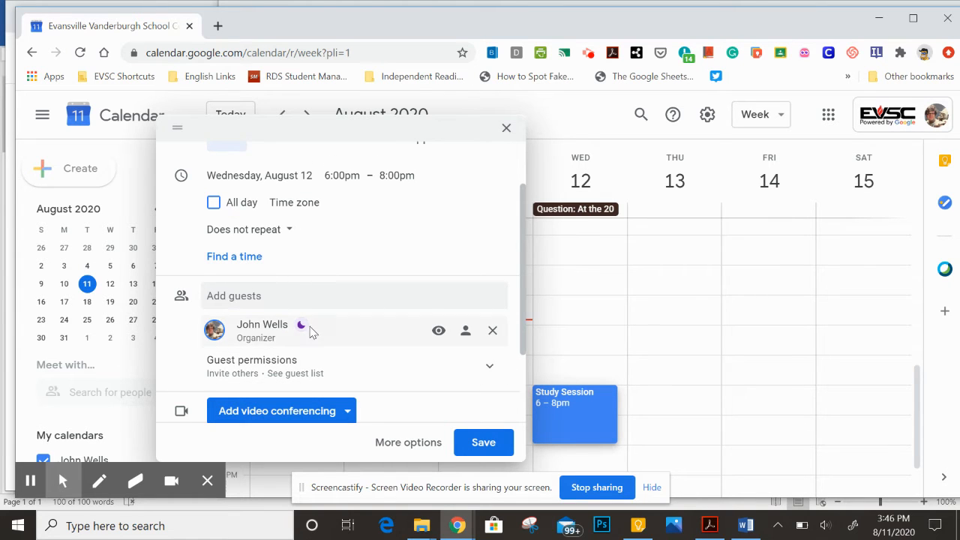
{"action": "scroll", "scroll_direction": "down", "scroll_amount": 3}
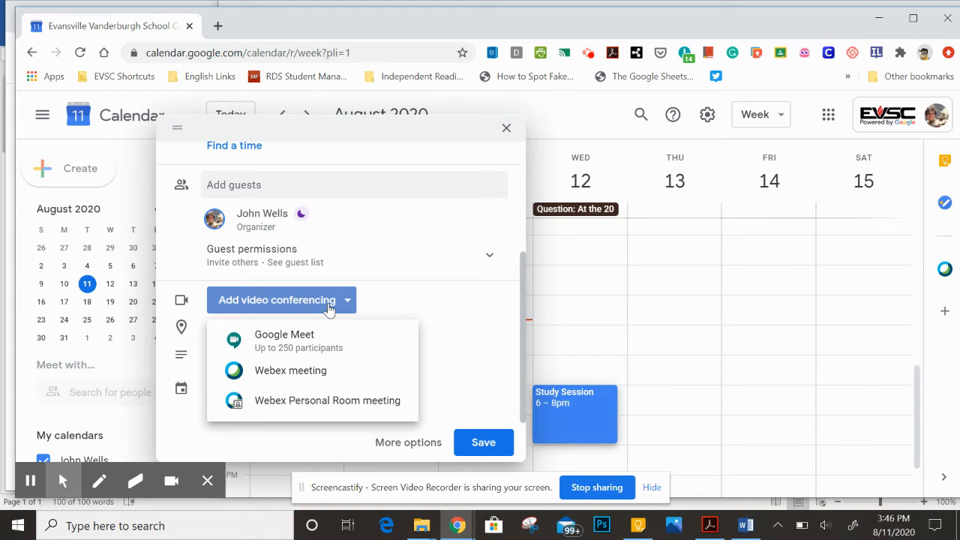
{"action": "mouse_move", "coordinate": [303, 340]}
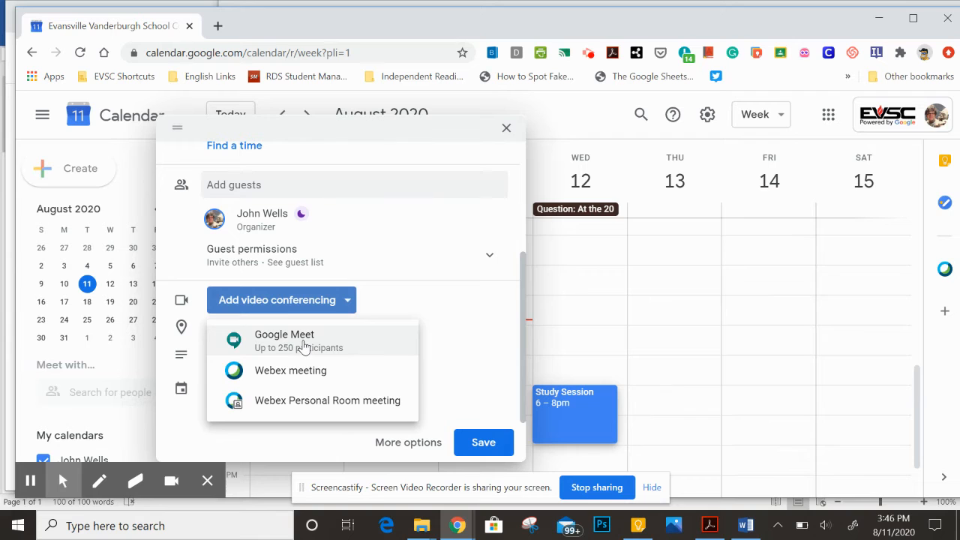
Step: Attach a Google Meet video call to the Study Session event
{"action": "left_click", "coordinate": [284, 340]}
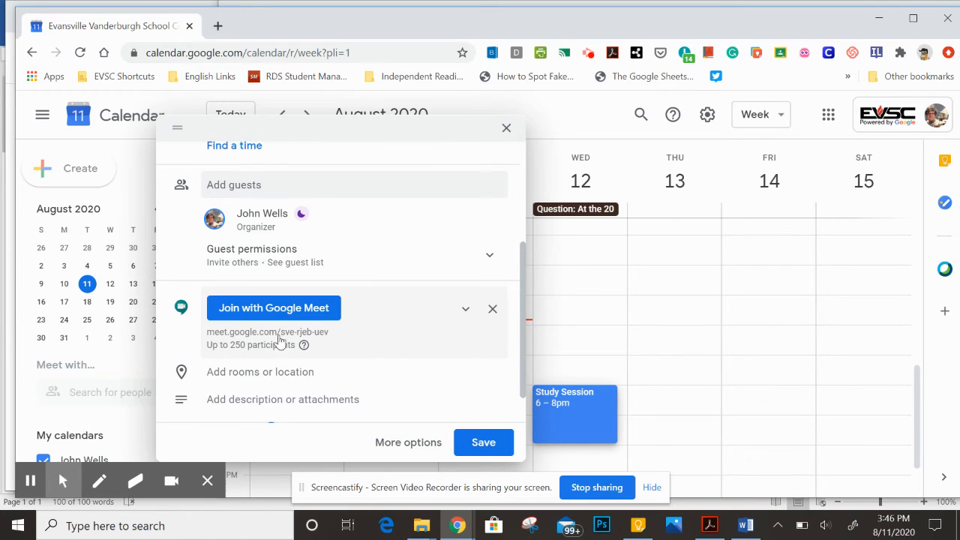
{"action": "scroll", "scroll_direction": "down", "scroll_amount": 3}
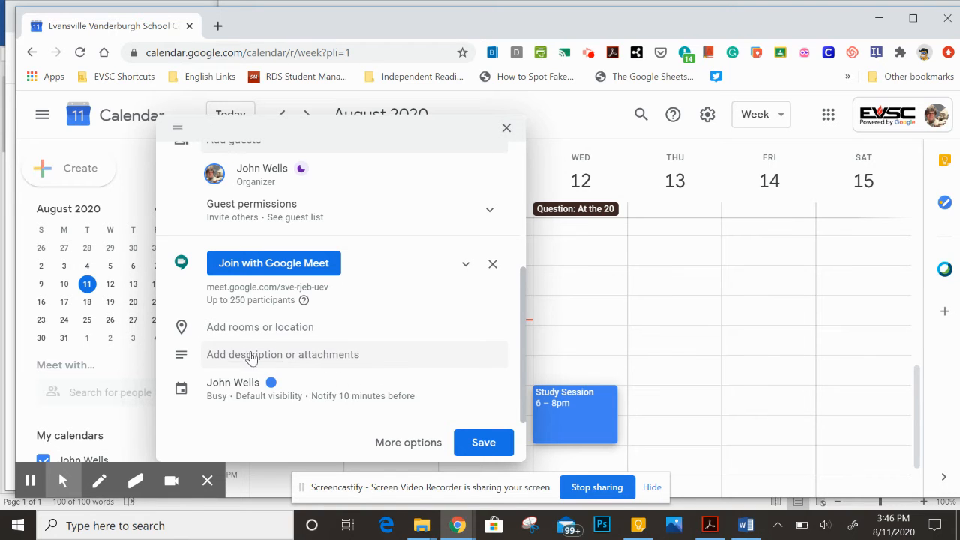
Step: Enter the description 'Study for Science Test' and begin attaching a file
{"action": "left_click", "coordinate": [283, 354]}
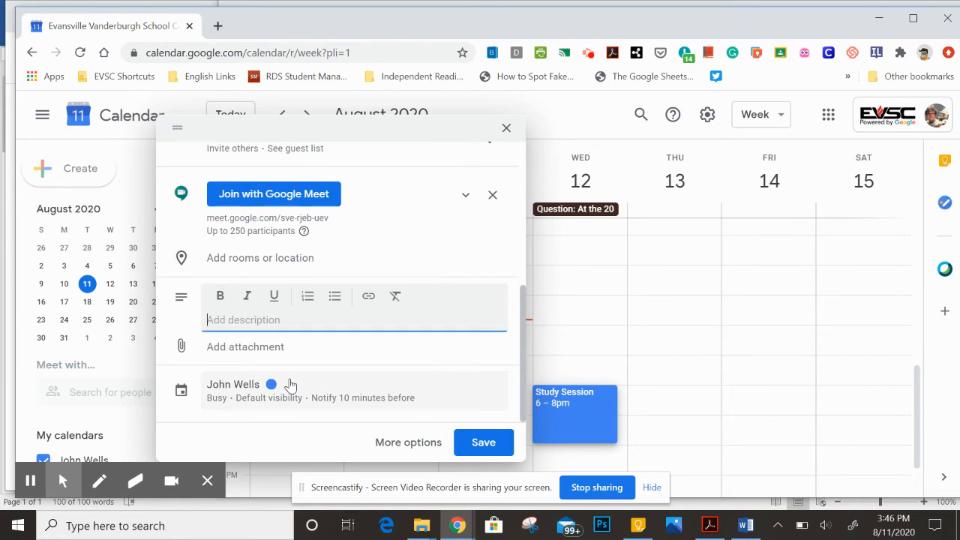
{"action": "type", "text": "Study for S"}
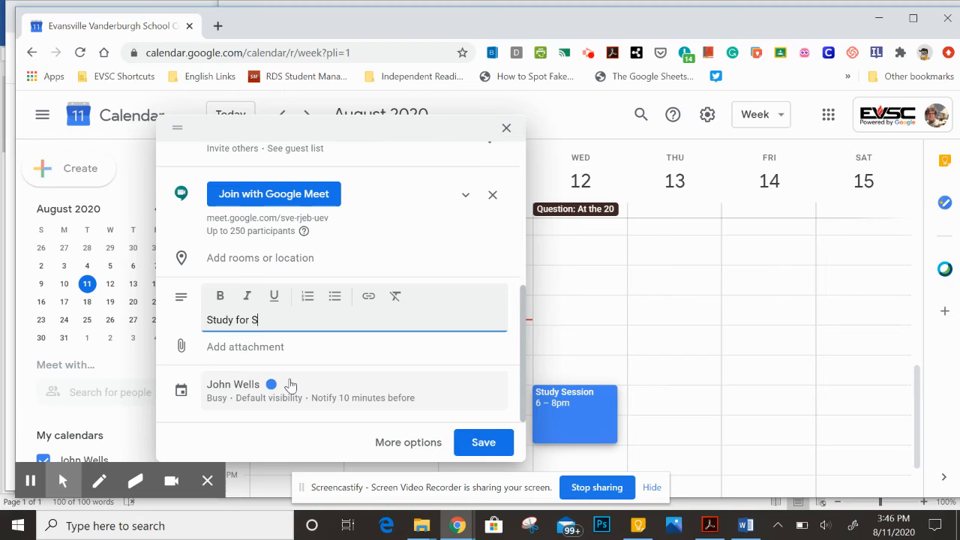
{"action": "type", "text": "cien"}
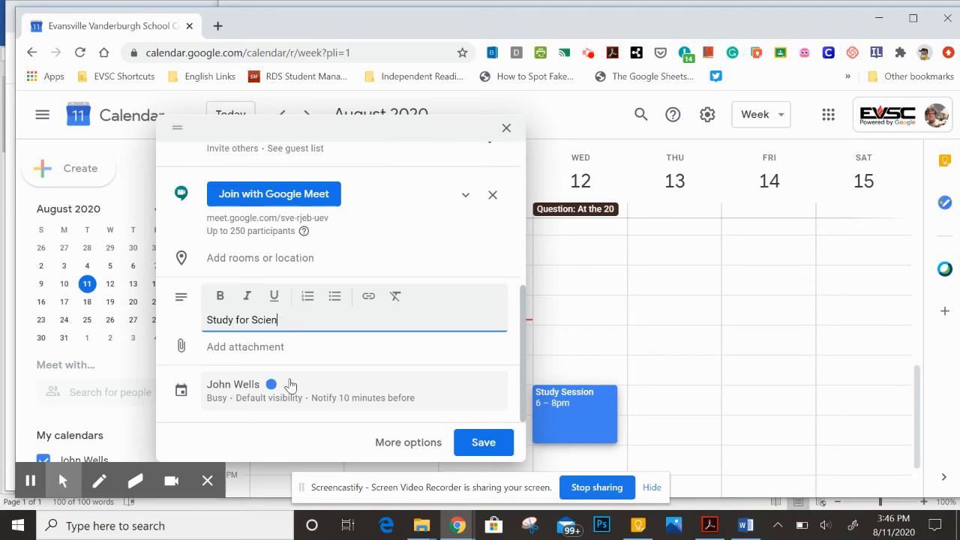
{"action": "type", "text": "ce Test"}
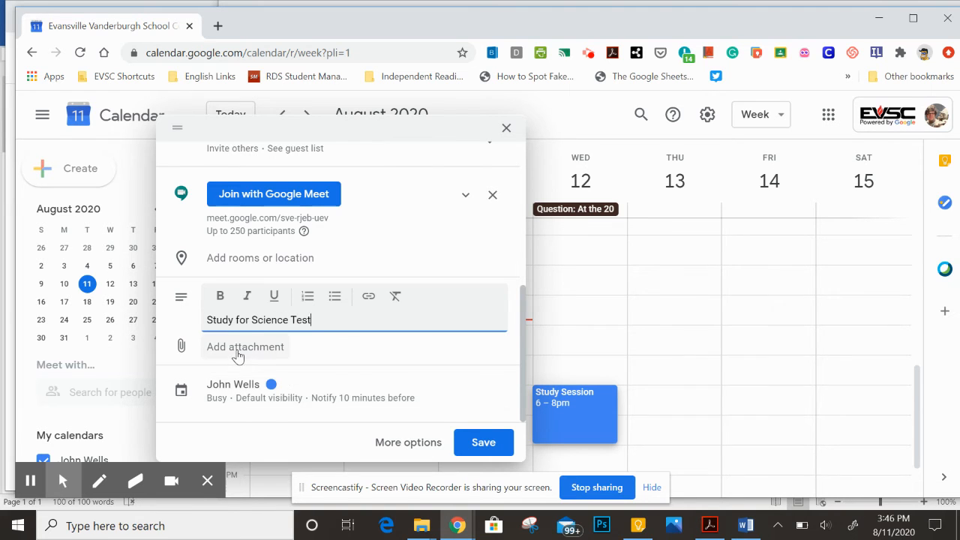
{"action": "left_click", "coordinate": [244, 347]}
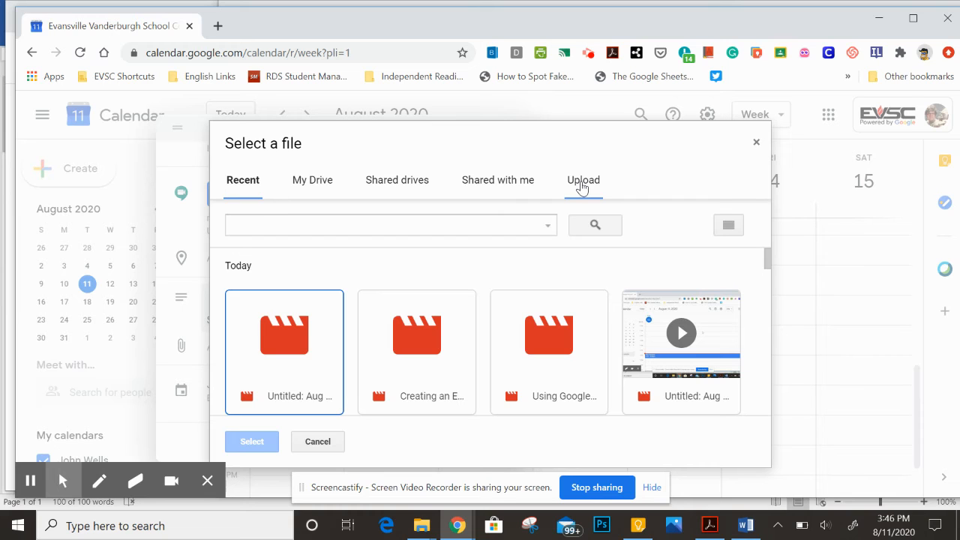
{"action": "mouse_move", "coordinate": [312, 180]}
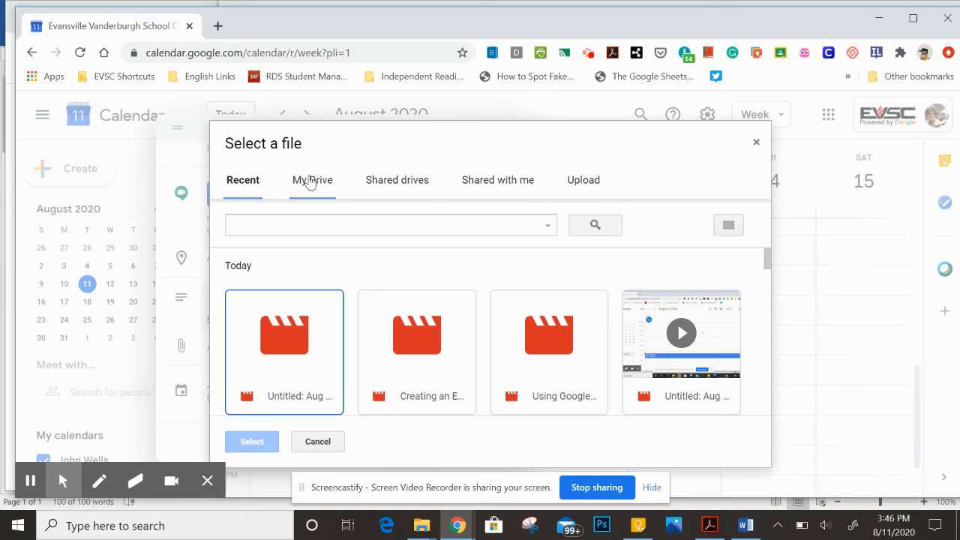
Step: Browse My Drive in the attachment file picker
{"action": "left_click", "coordinate": [317, 441]}
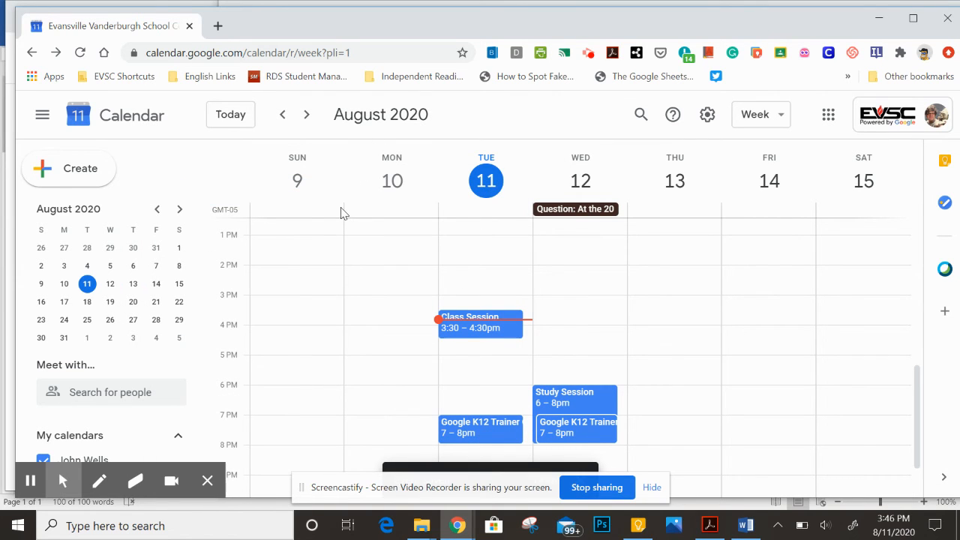
Step: Open the saved Study Session event on Wednesday 6–8pm in week view
{"action": "scroll", "scroll_direction": "down", "scroll_amount": 3}
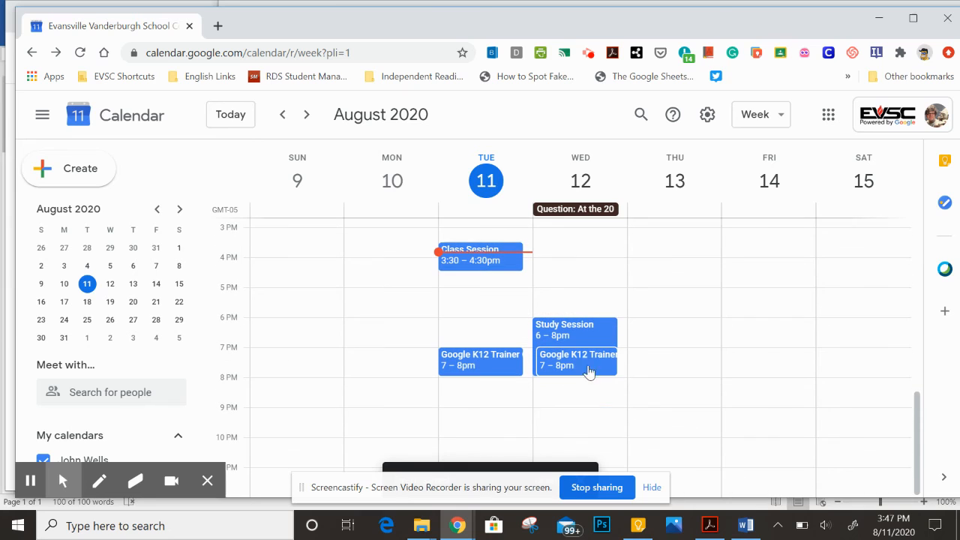
{"action": "mouse_move", "coordinate": [604, 342]}
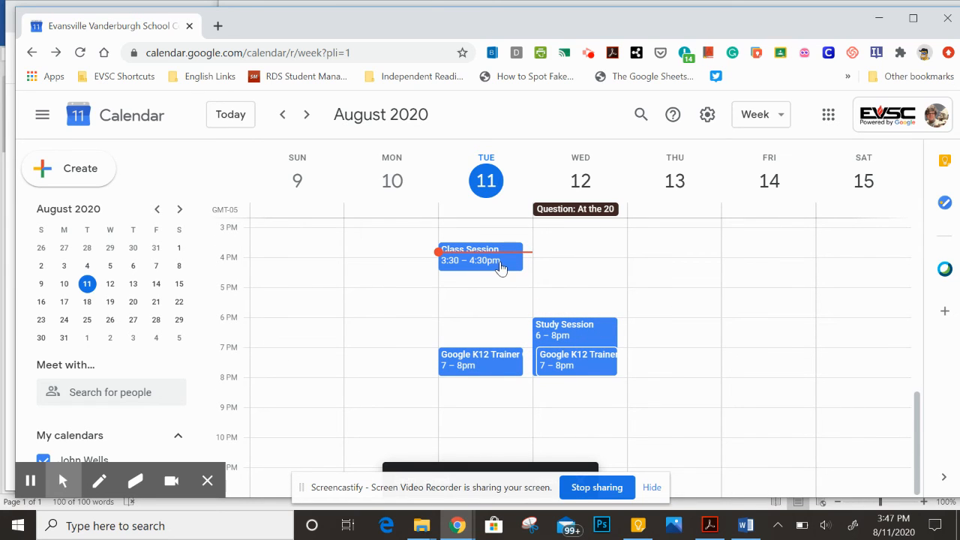
{"action": "left_click", "coordinate": [583, 330]}
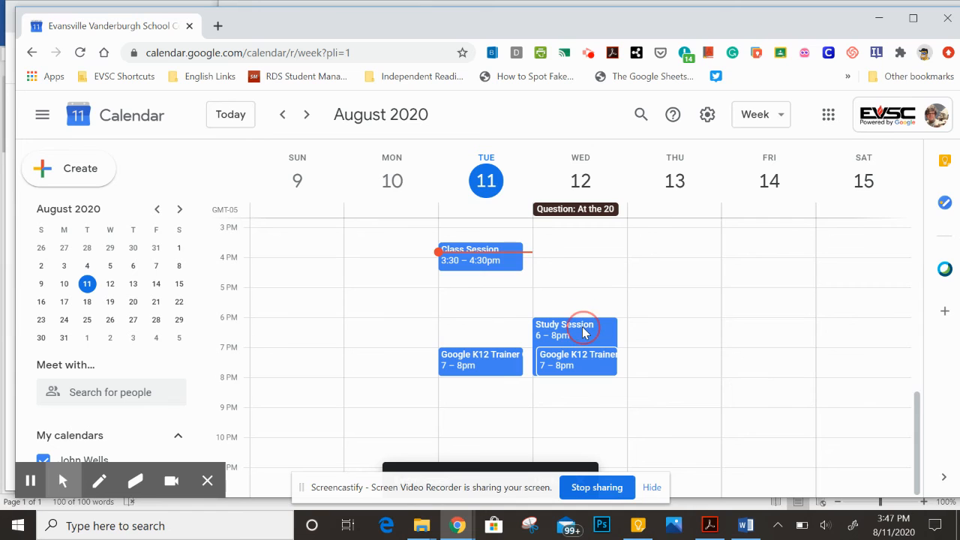
{"action": "left_click", "coordinate": [575, 330]}
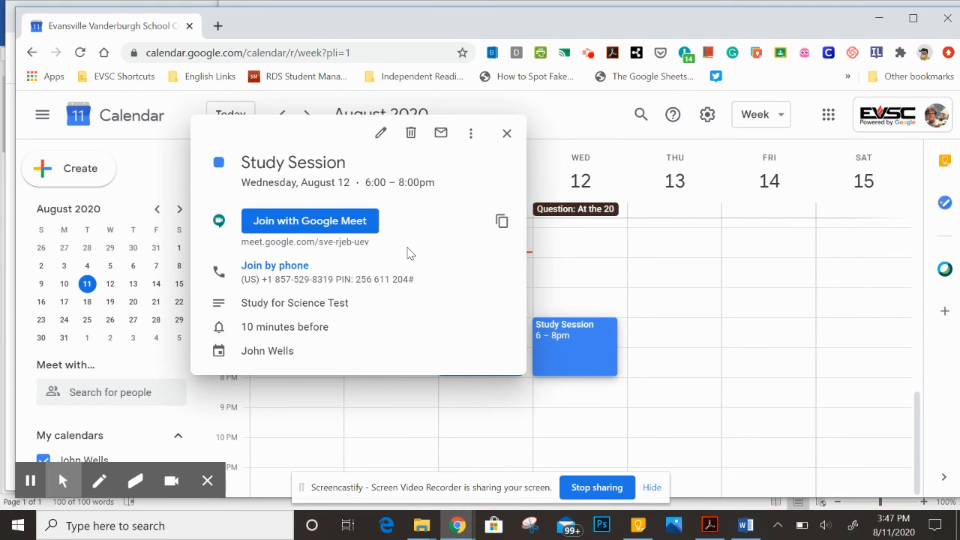
{"action": "mouse_move", "coordinate": [310, 220]}
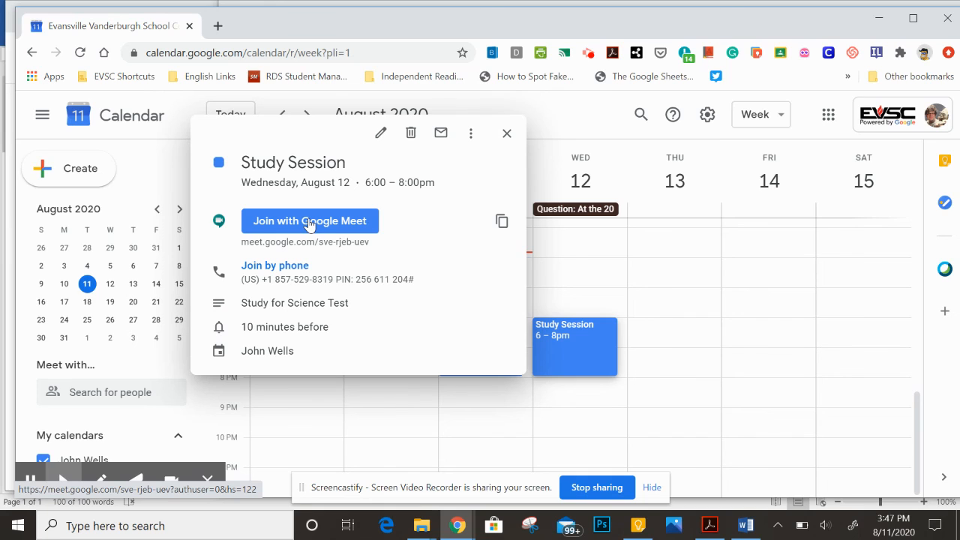
{"action": "mouse_move", "coordinate": [506, 133]}
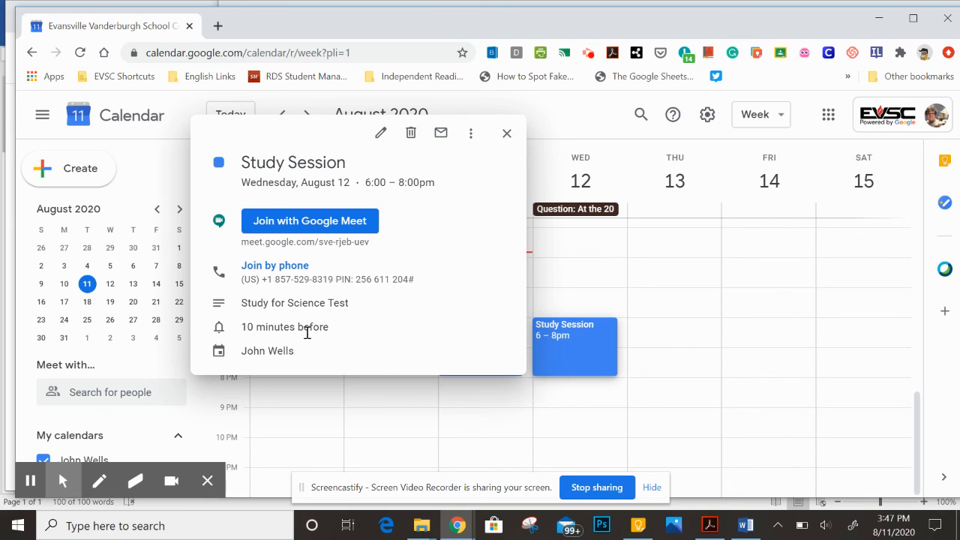
{"action": "mouse_move", "coordinate": [460, 493]}
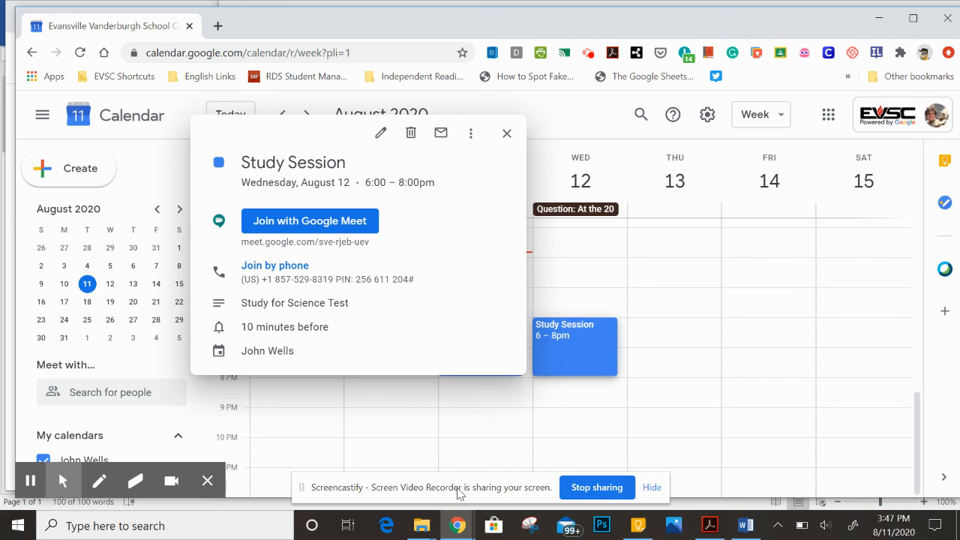
Step: Close the Study Session summary after reviewing the Meet link and description
{"action": "left_click", "coordinate": [506, 132]}
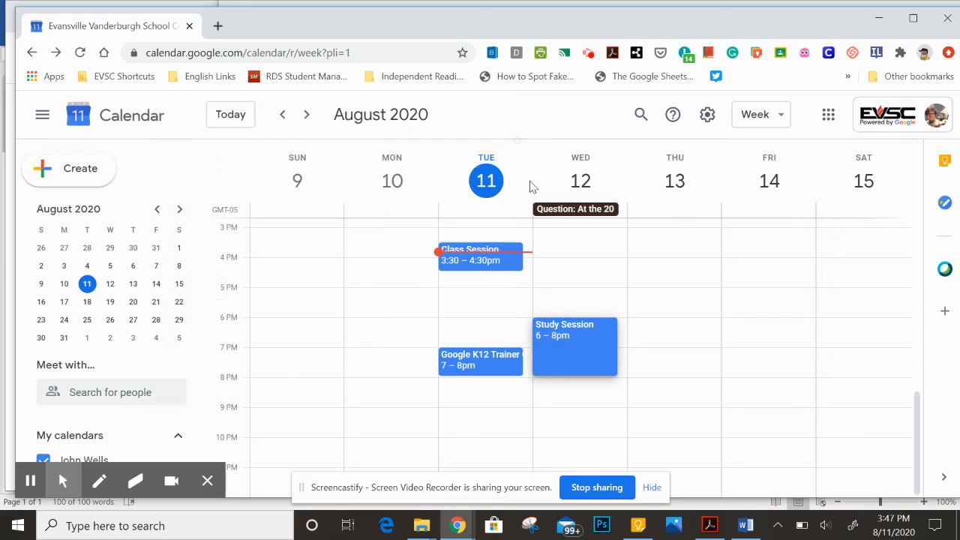